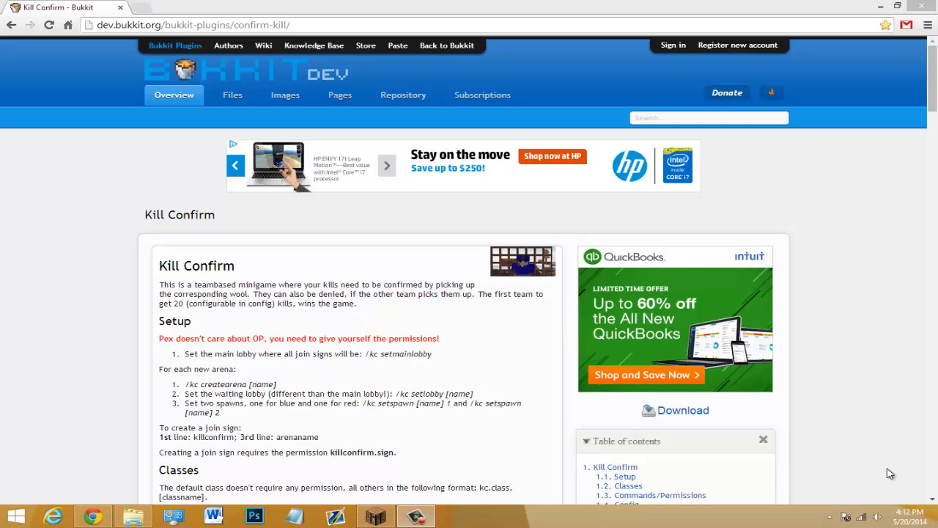
mouse_move(887, 469)
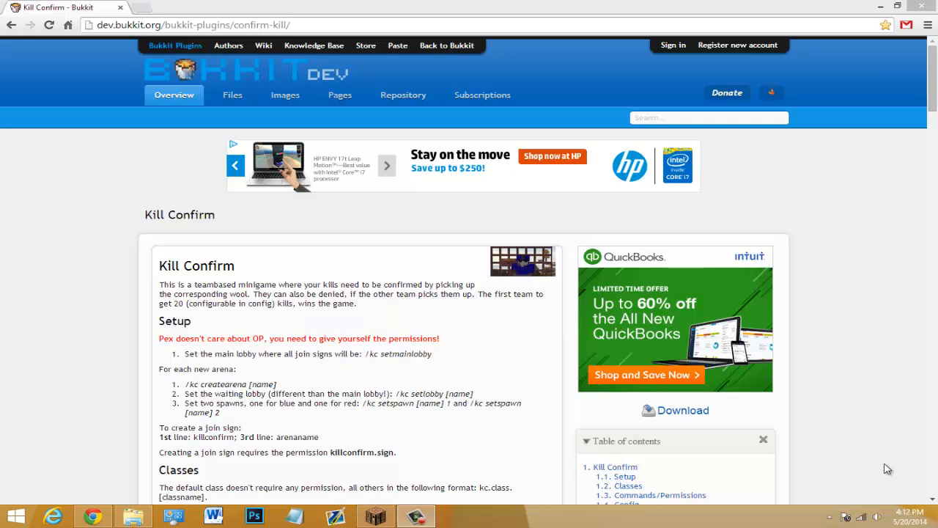
mouse_move(683, 410)
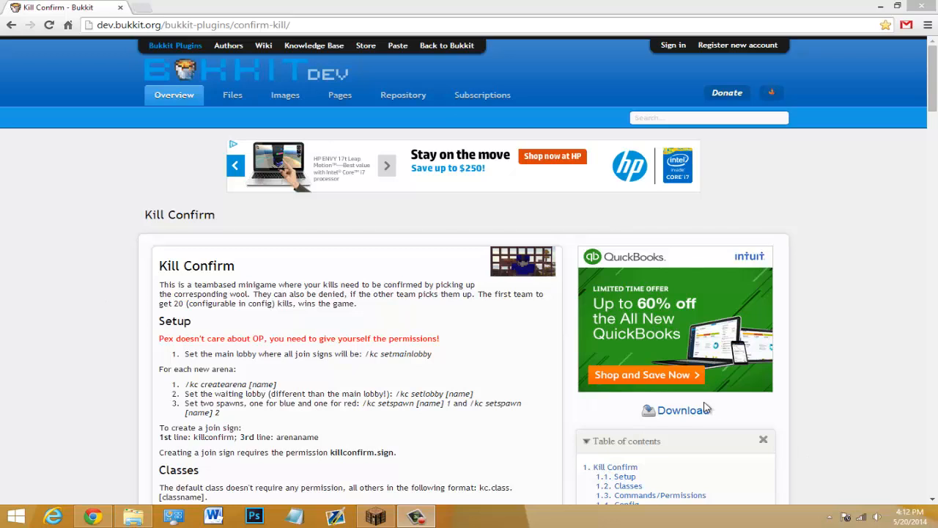
- Download KillConfirm.jar from the Kill Confirm project page and keep the file
click(684, 409)
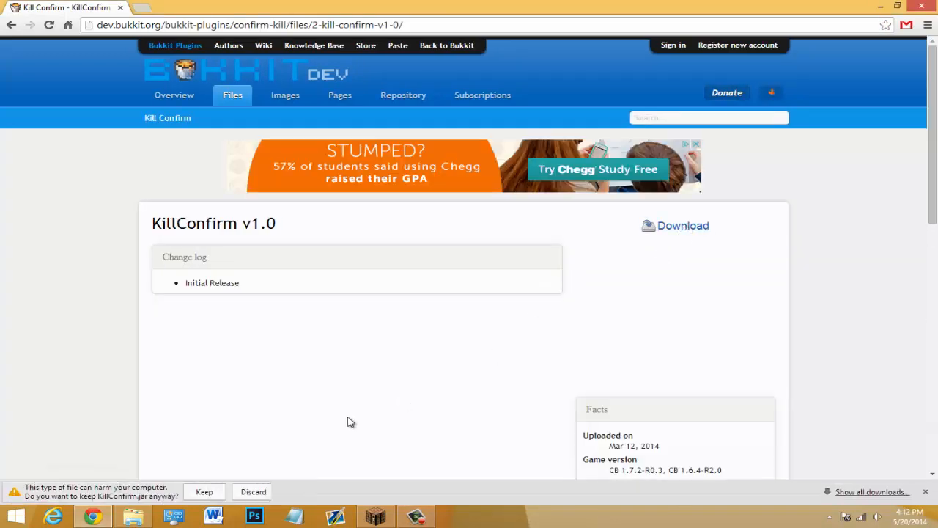
click(204, 491)
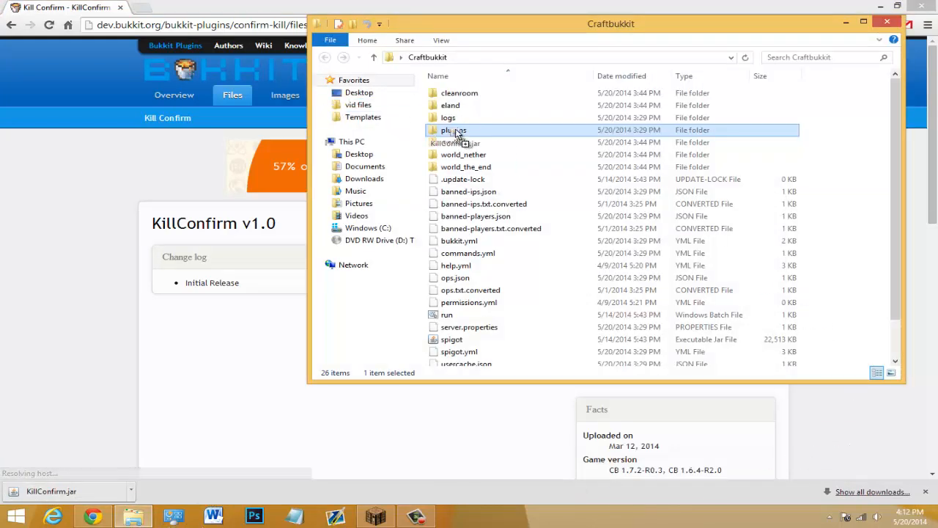
- Launch the Craftbukkit server with the run file and return to the game
double_click(446, 315)
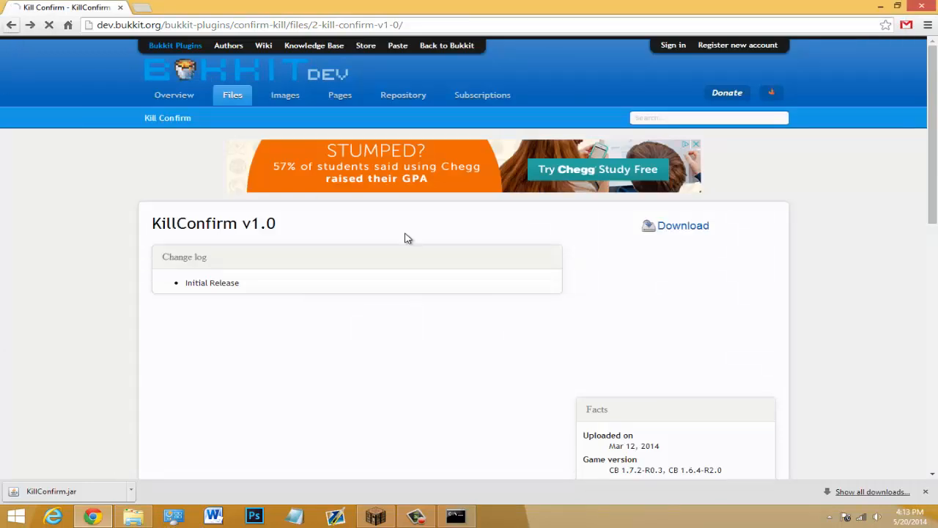
click(174, 94)
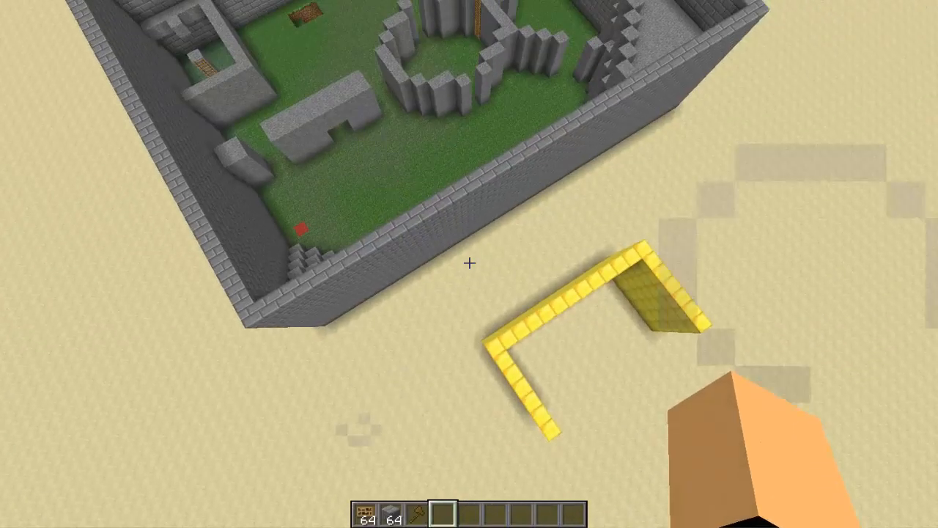
mouse_move(469, 263)
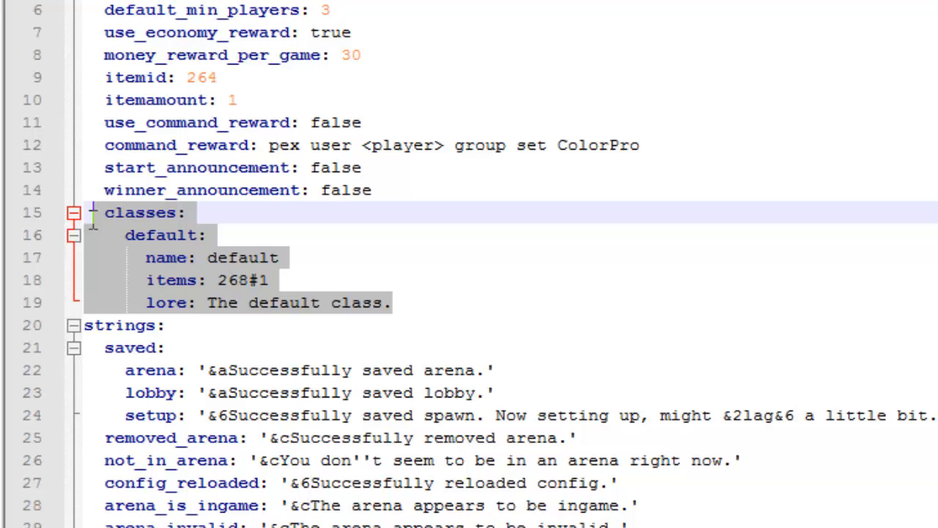
- Add a 'warrior:' class entry with a name line after the default class in config.yml
click(458, 302)
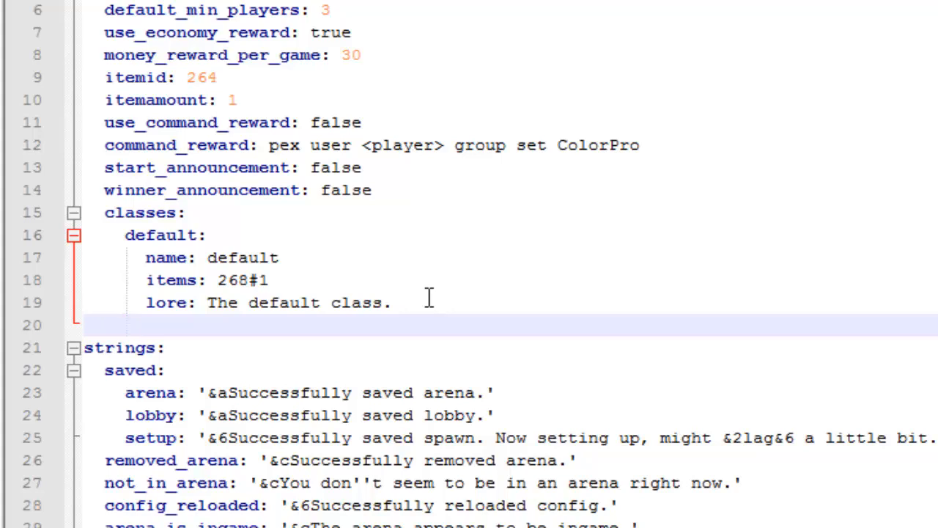
text(warrior:)
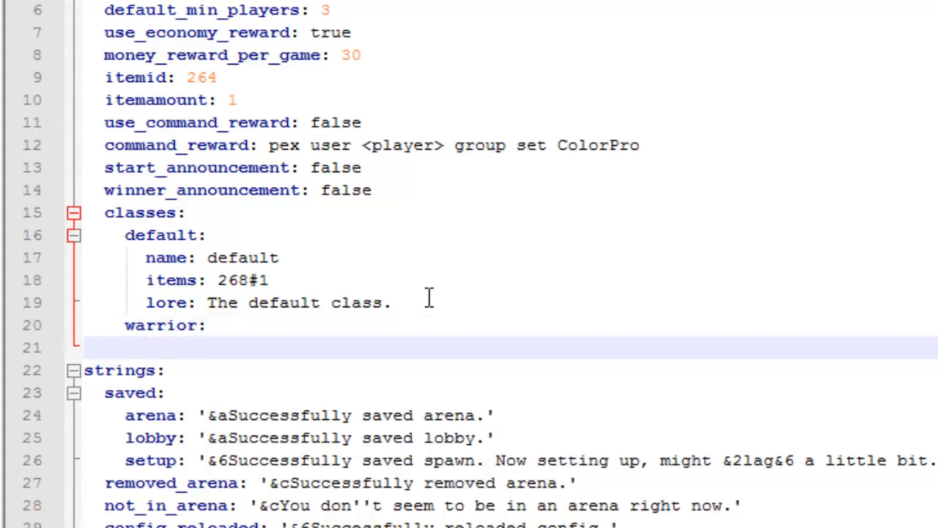
text(name)
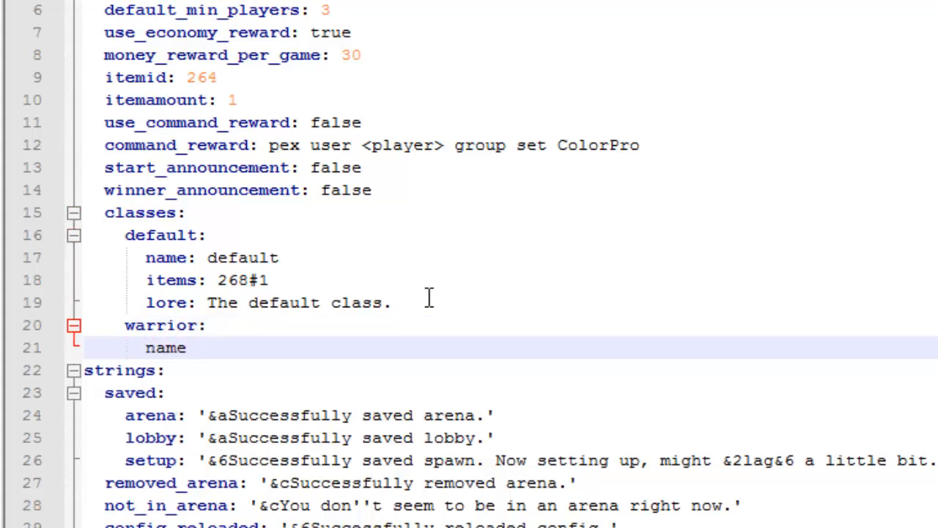
click(187, 347)
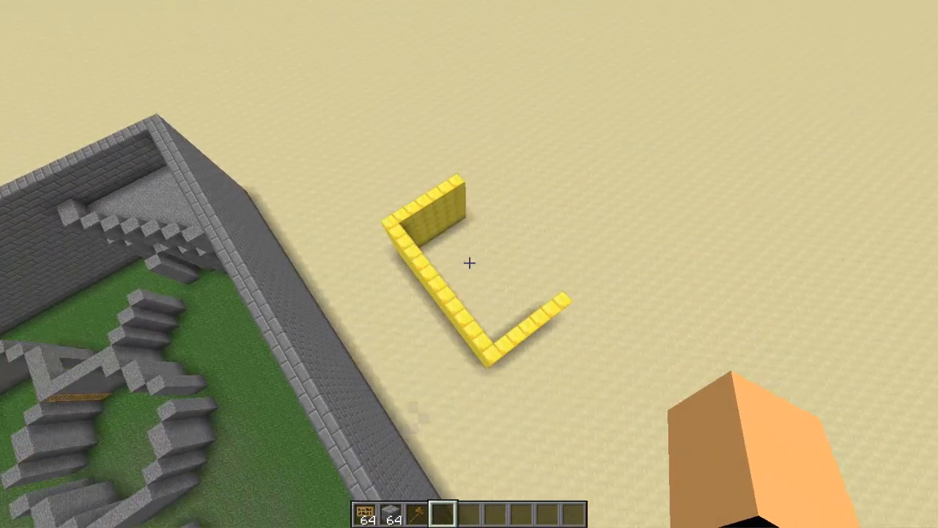
mouse_move(469, 263)
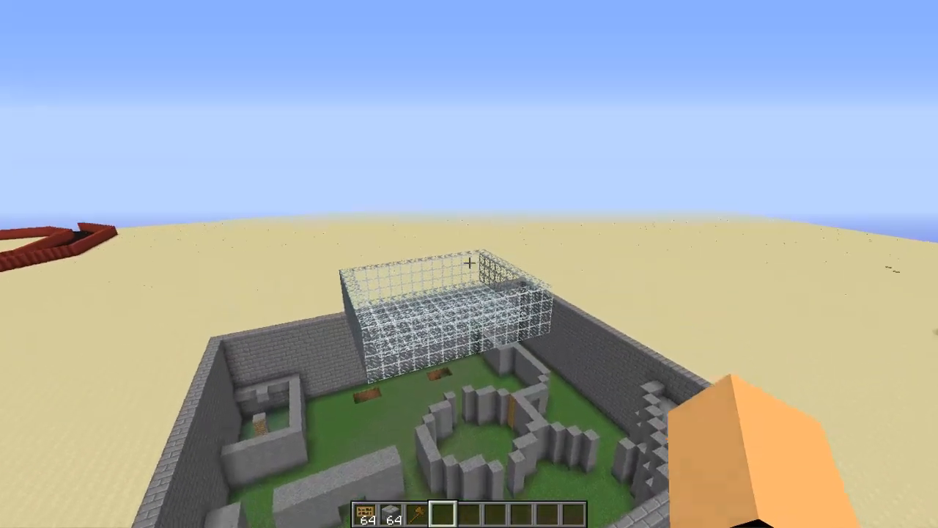
mouse_move(468, 264)
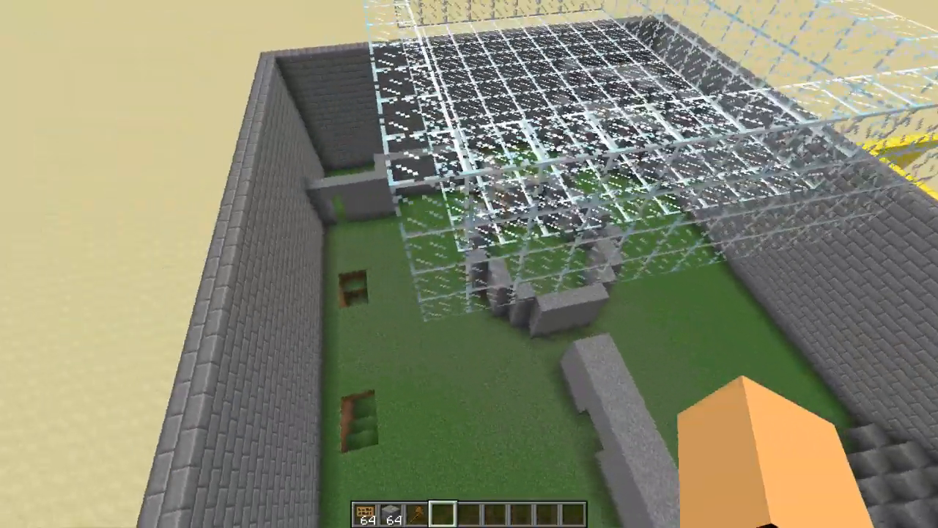
mouse_move(469, 264)
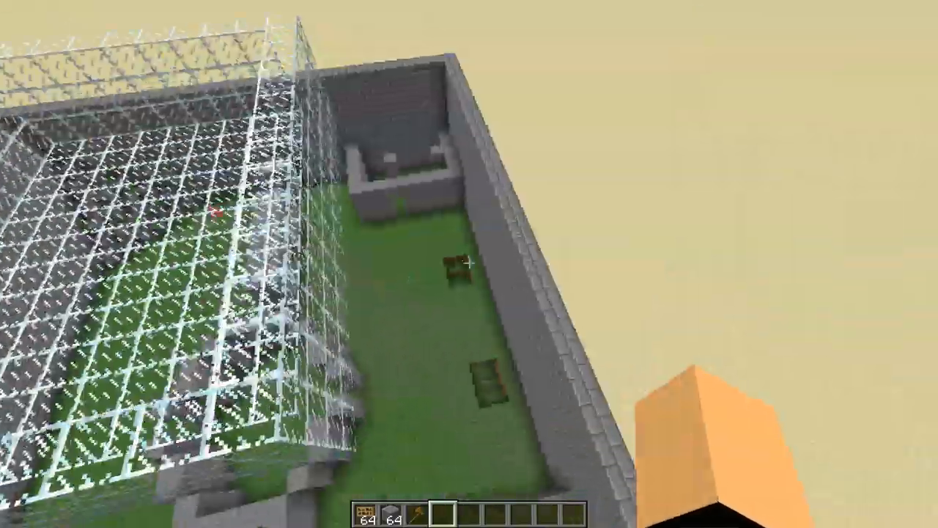
mouse_move(469, 264)
text(/kc )
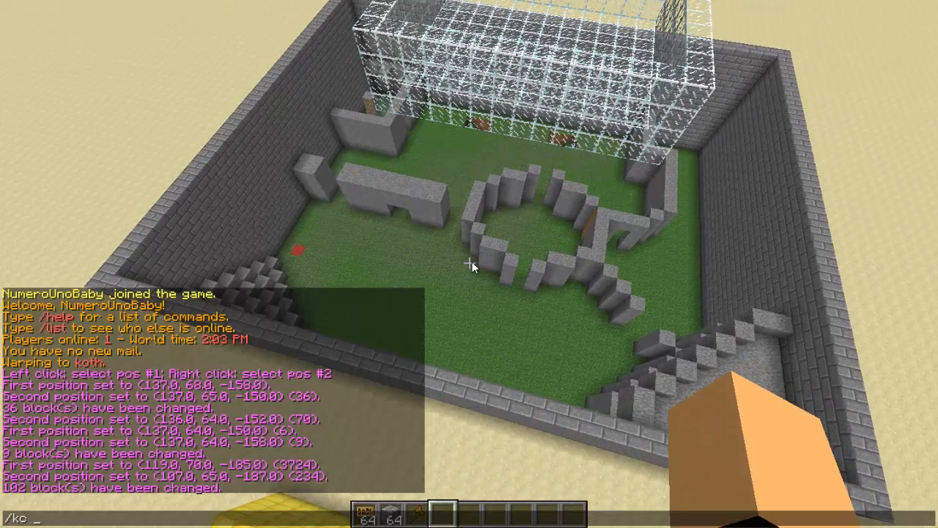
- Run /kc createarena to save the walled map as an arena
text(createarena)
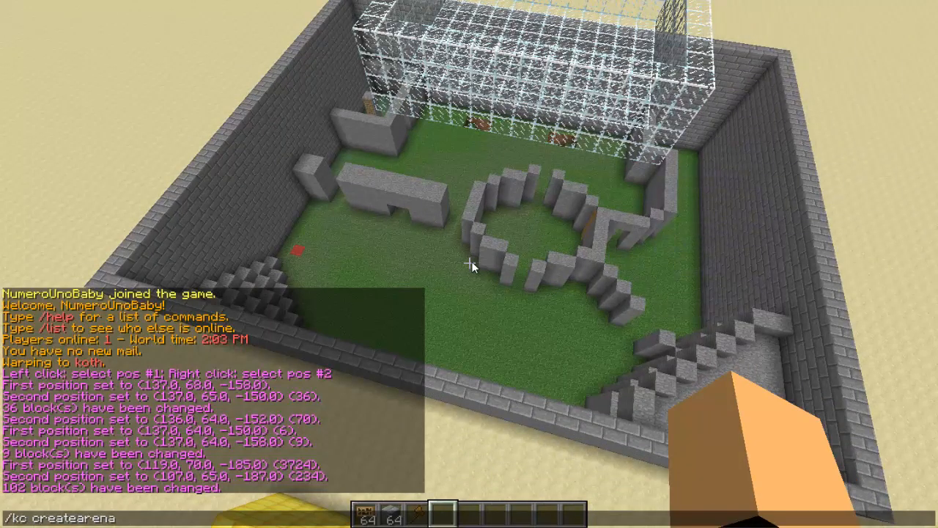
key(Return)
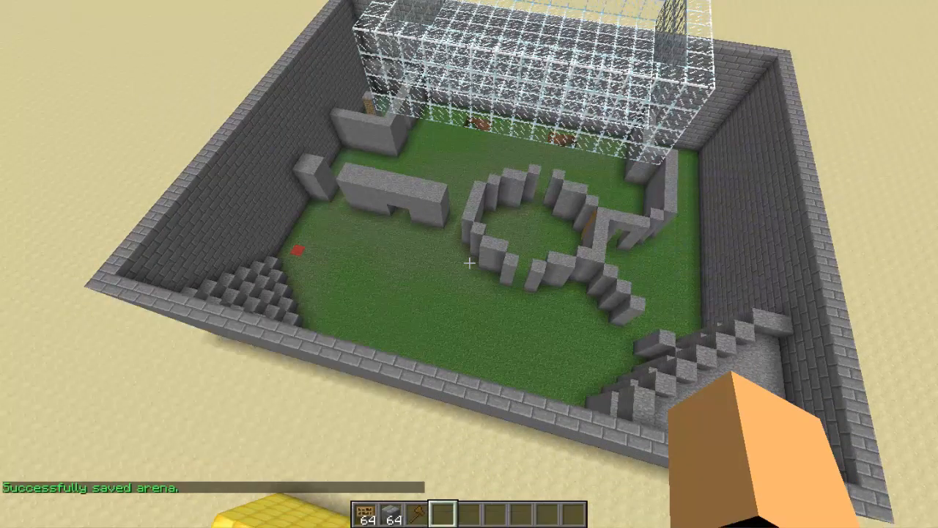
mouse_move(469, 263)
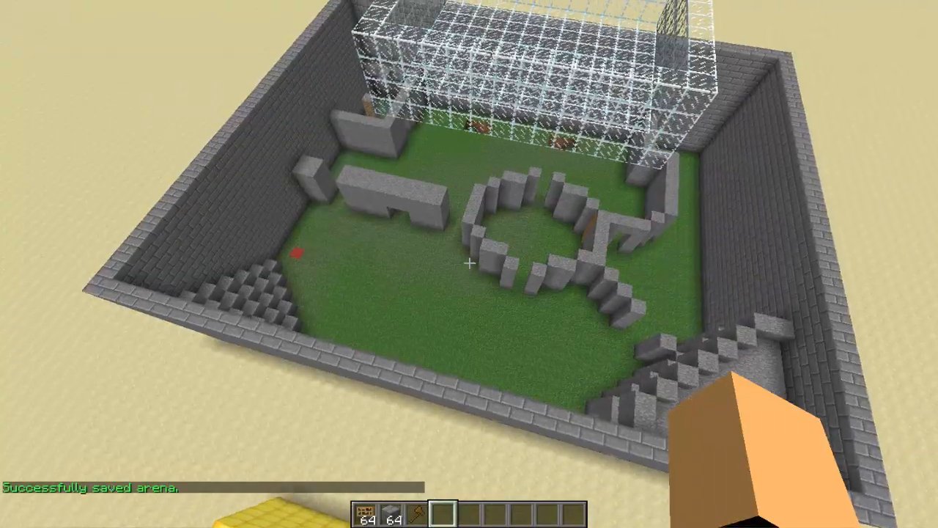
mouse_move(468, 264)
text(/kc)
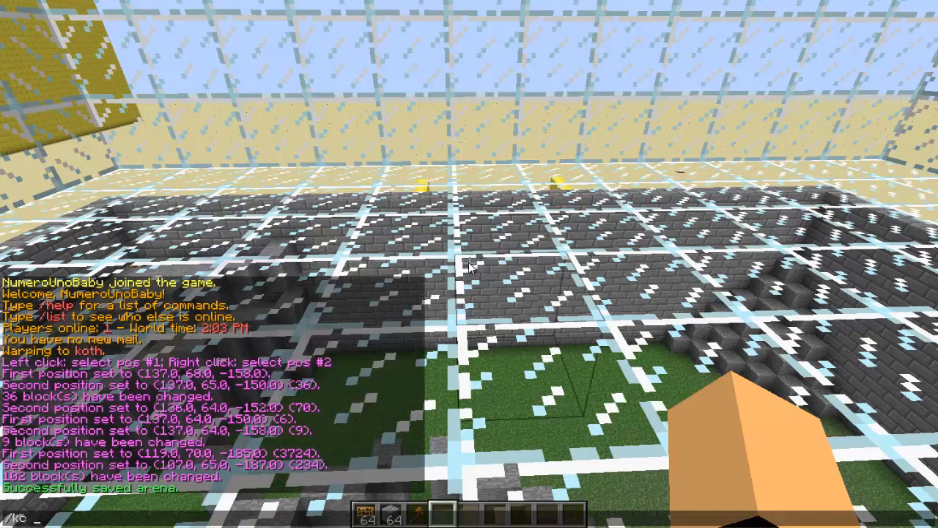
- Run /kc setlobby test to save the test arena's lobby
text(setlobby)
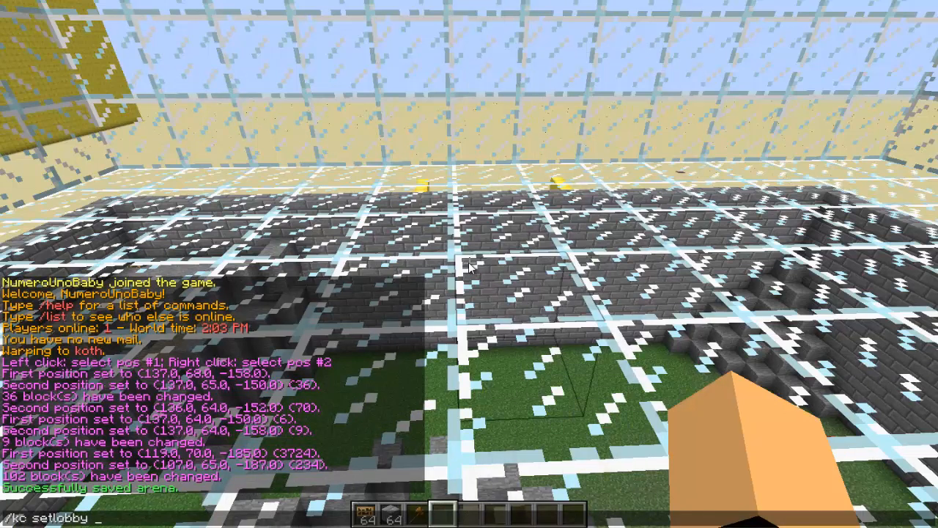
text(test)
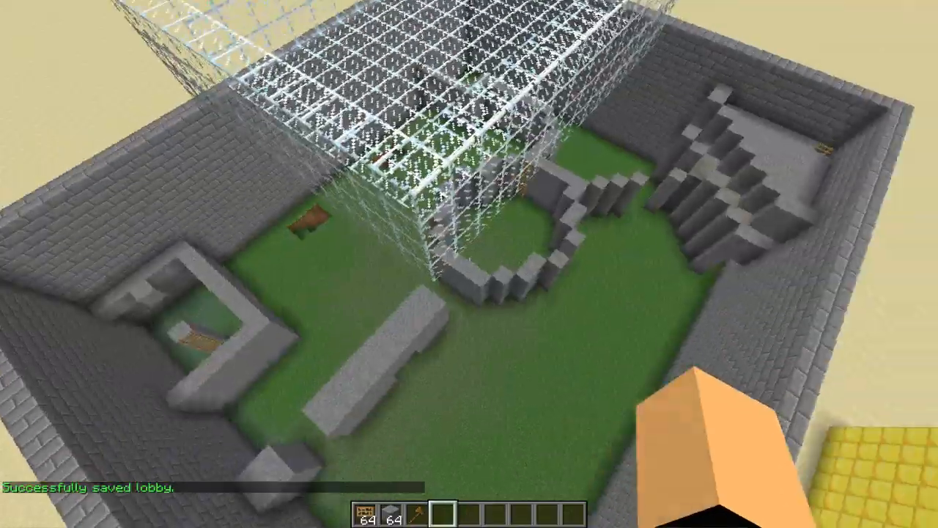
mouse_move(469, 264)
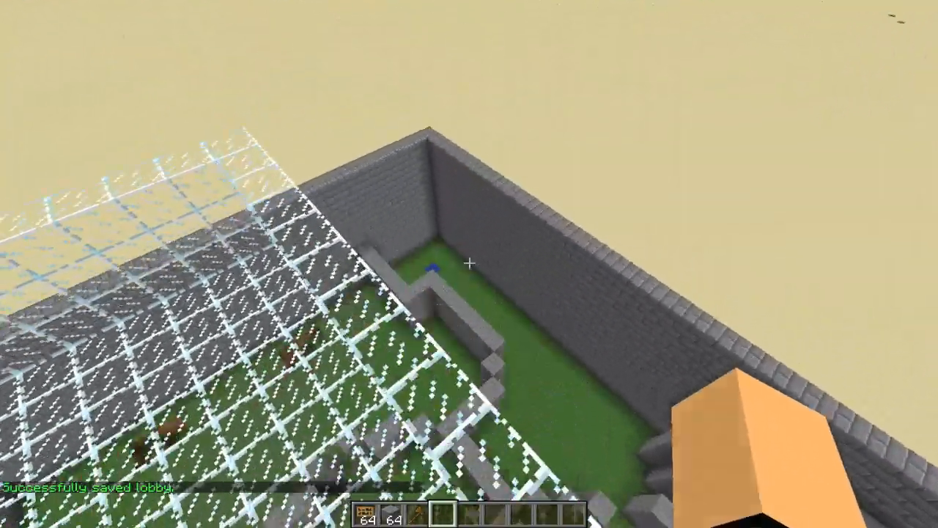
mouse_move(469, 264)
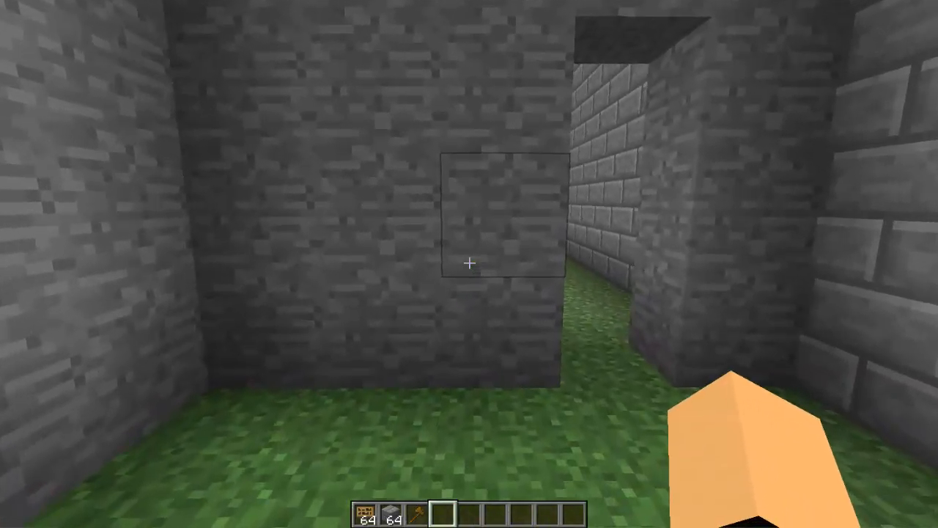
- Save the first spot as spawn 1 with /kc setspawn test 1
key(t)
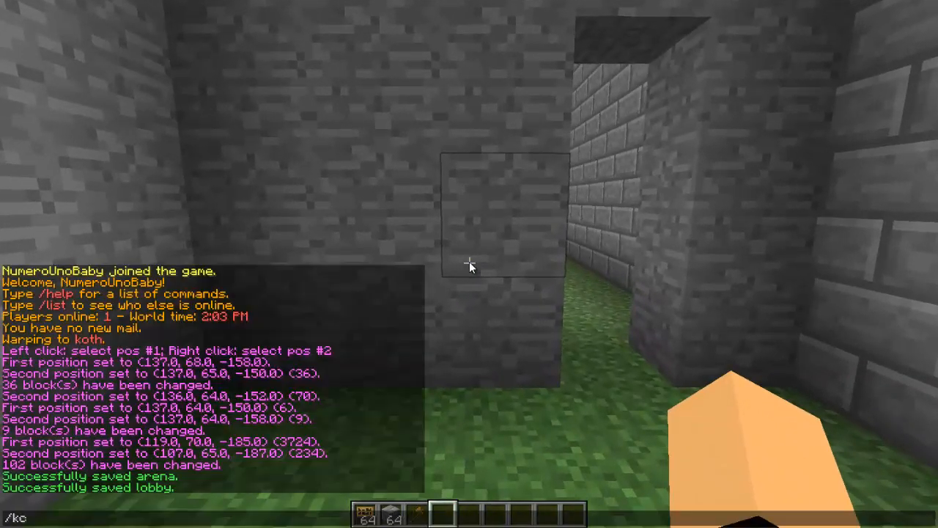
text(setspawn te)
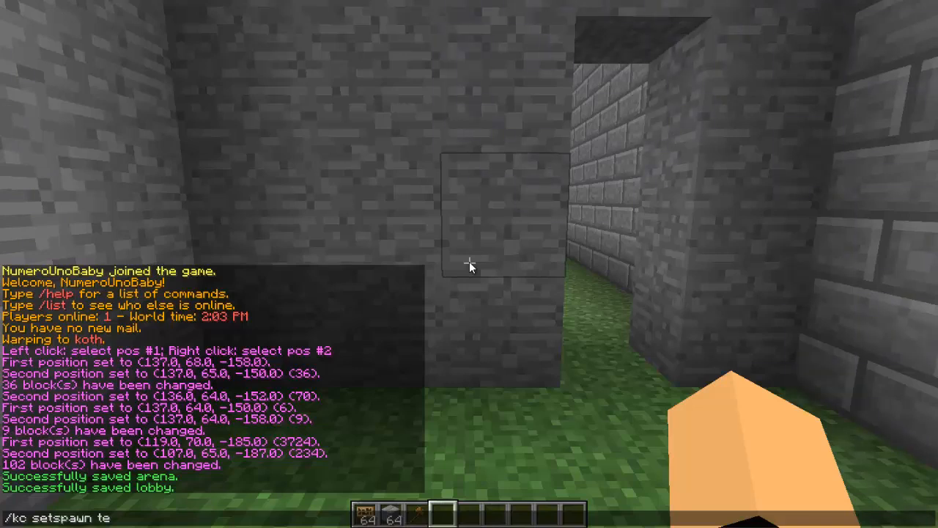
text(st)
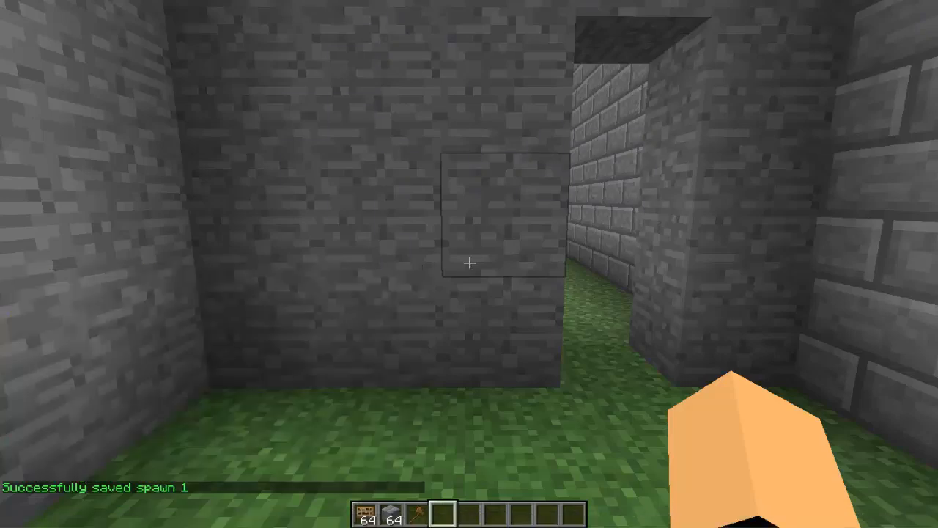
mouse_move(469, 264)
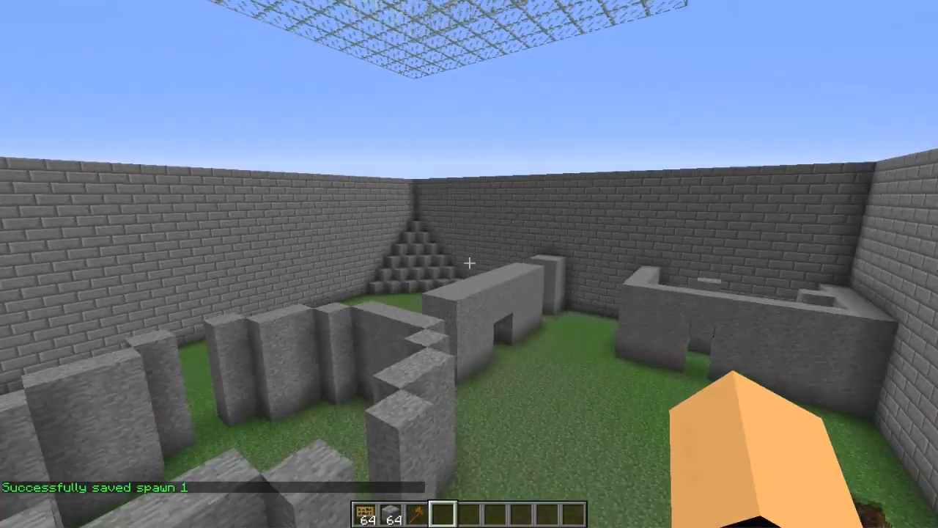
mouse_move(469, 264)
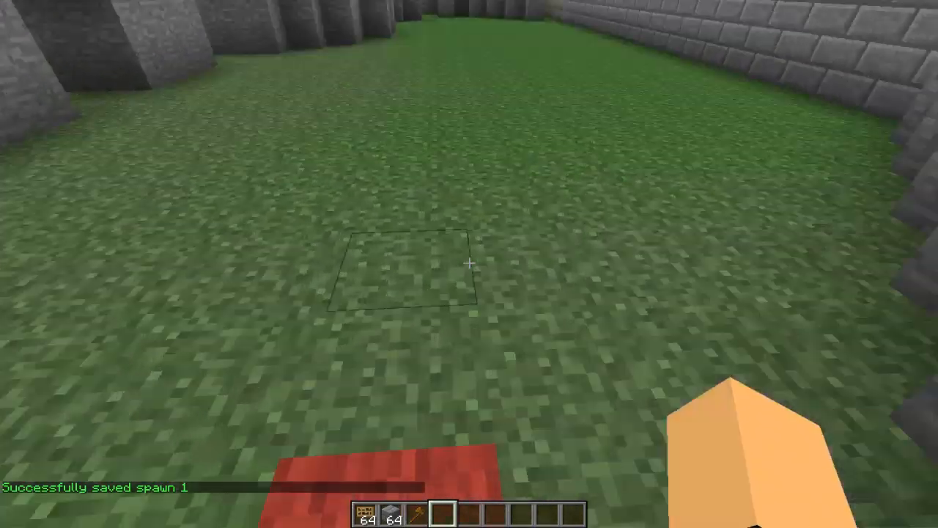
- Save the second spot as spawn 2 with /kc setspawn test 2
text(/kc setspawn test)
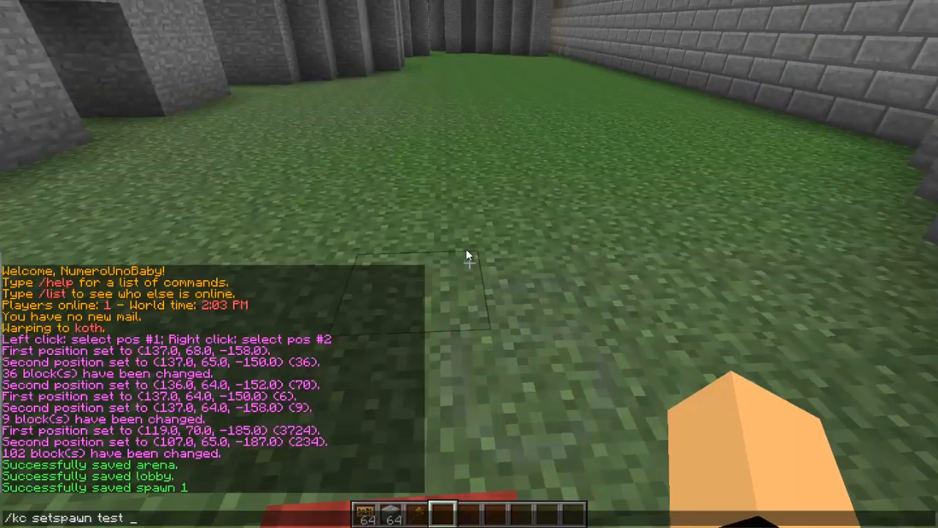
text(2)
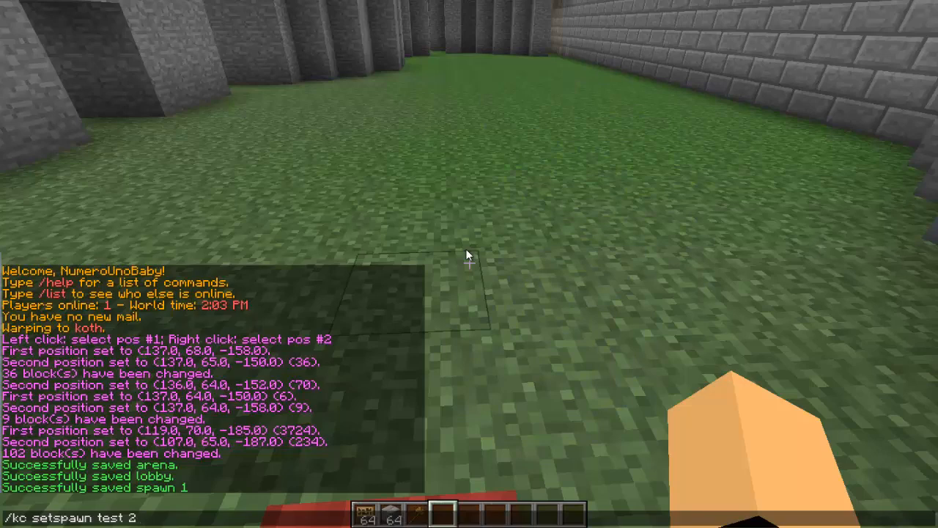
key(Return)
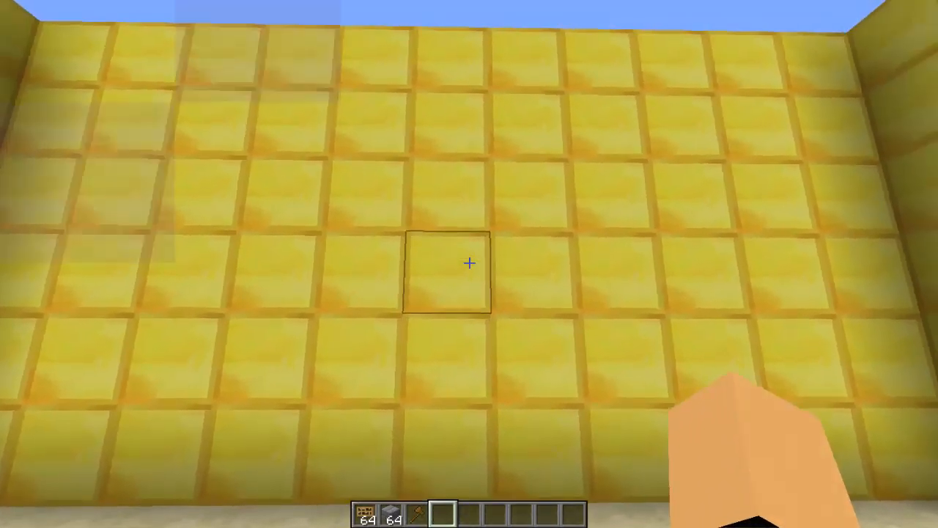
- Run /kc setmainlobby in the gold-walled room to save it as the main lobby
key(t)
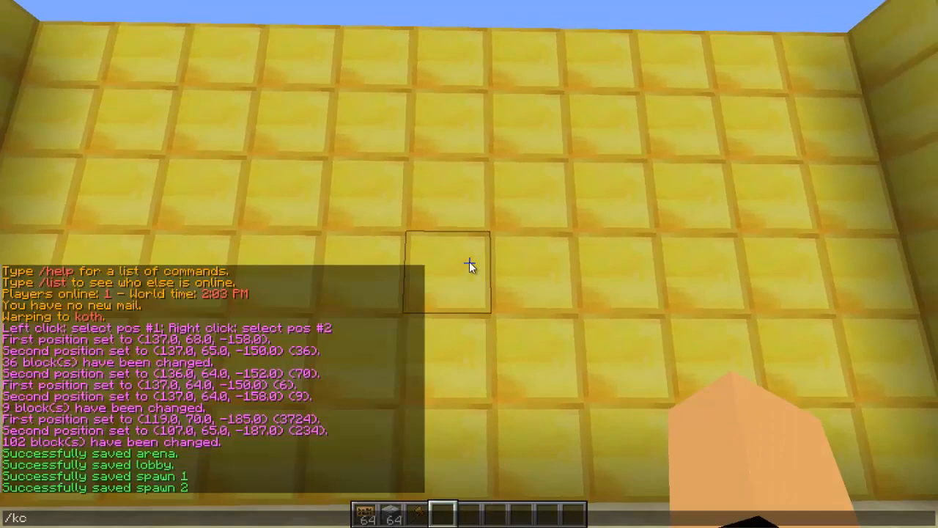
text(setmainlo)
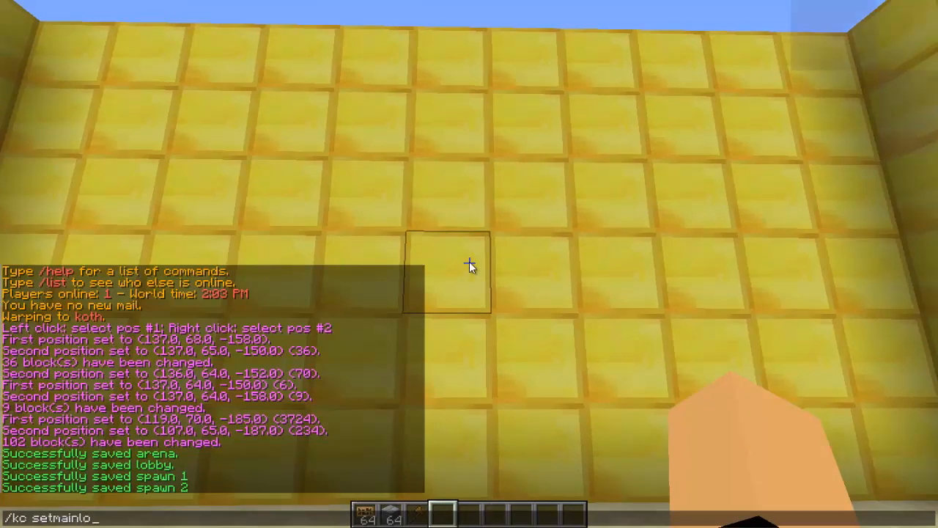
key(Return)
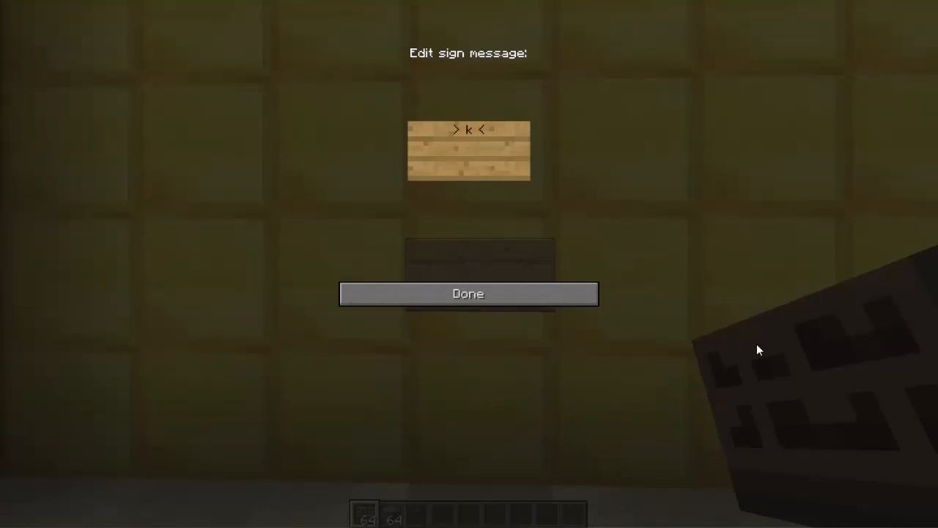
- Write 'killconfirm' and 'test' on the gold-wall sign and finish it
text(killconfir)
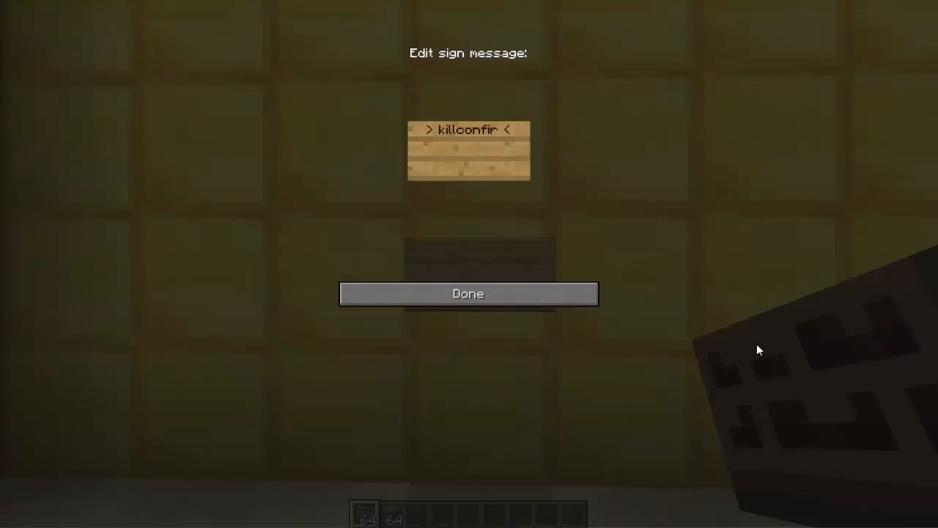
text(m)
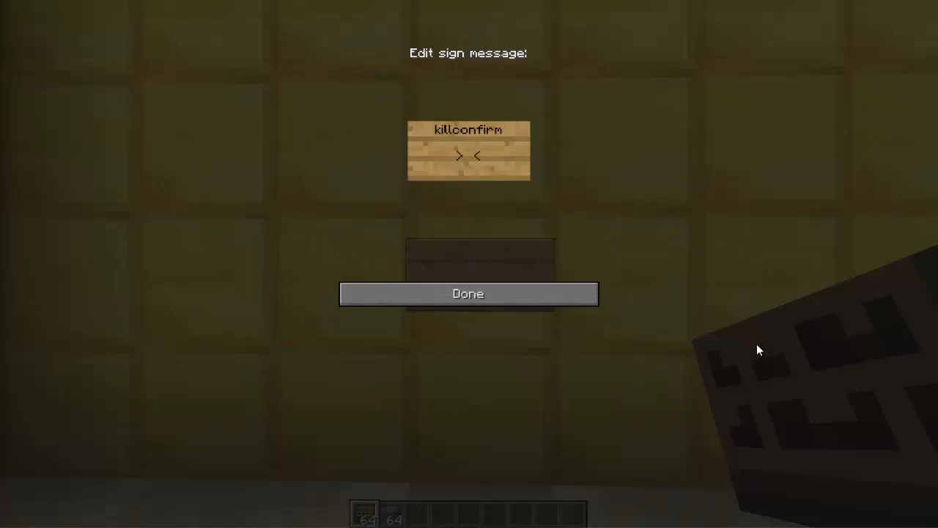
click(467, 293)
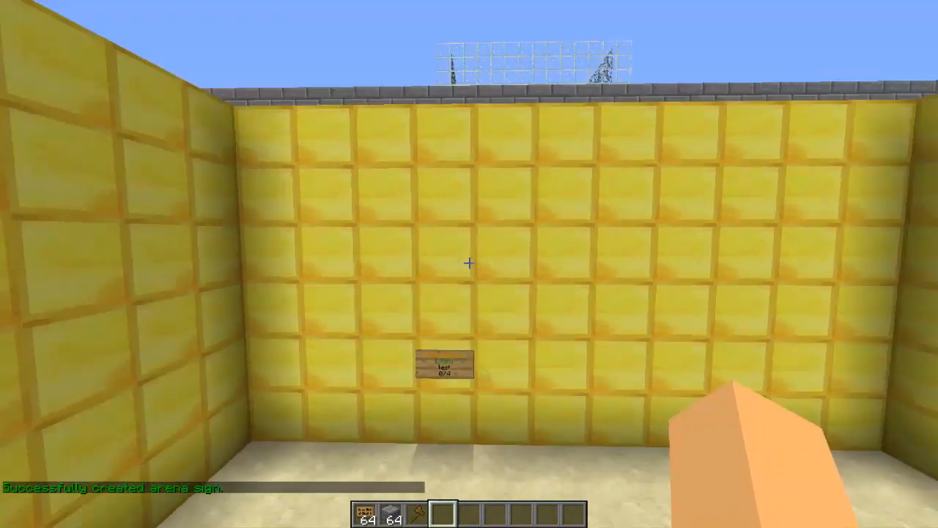
mouse_move(469, 263)
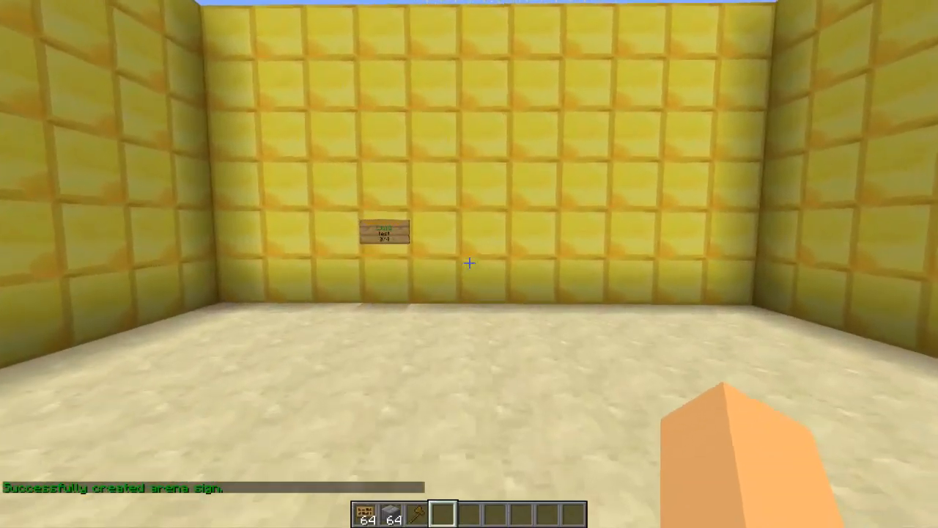